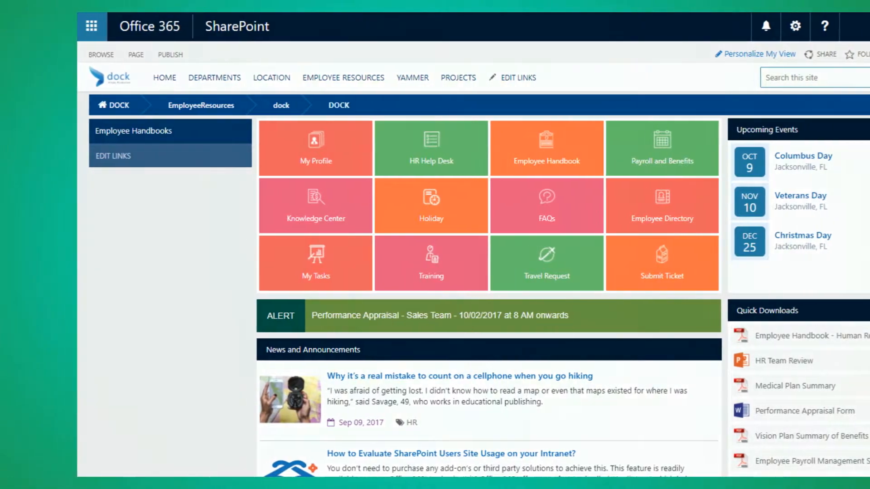
- Open the Employee Directory from the Employee Resources page tile
left_click(660, 205)
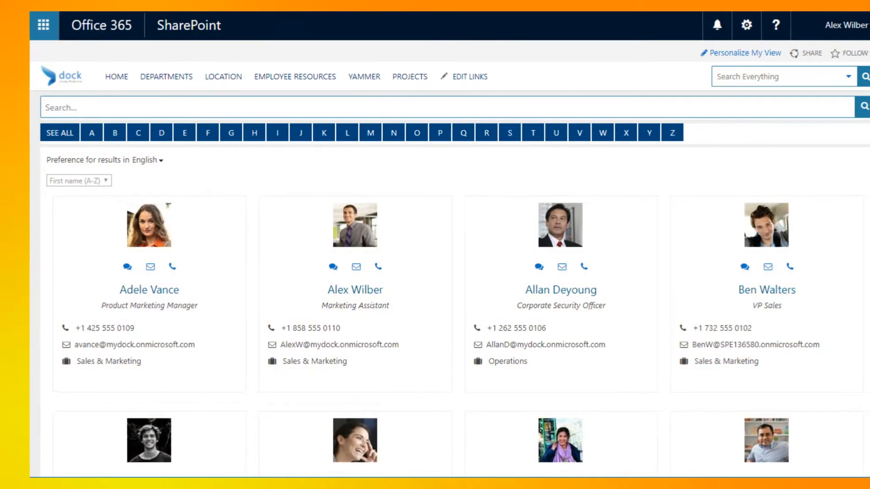